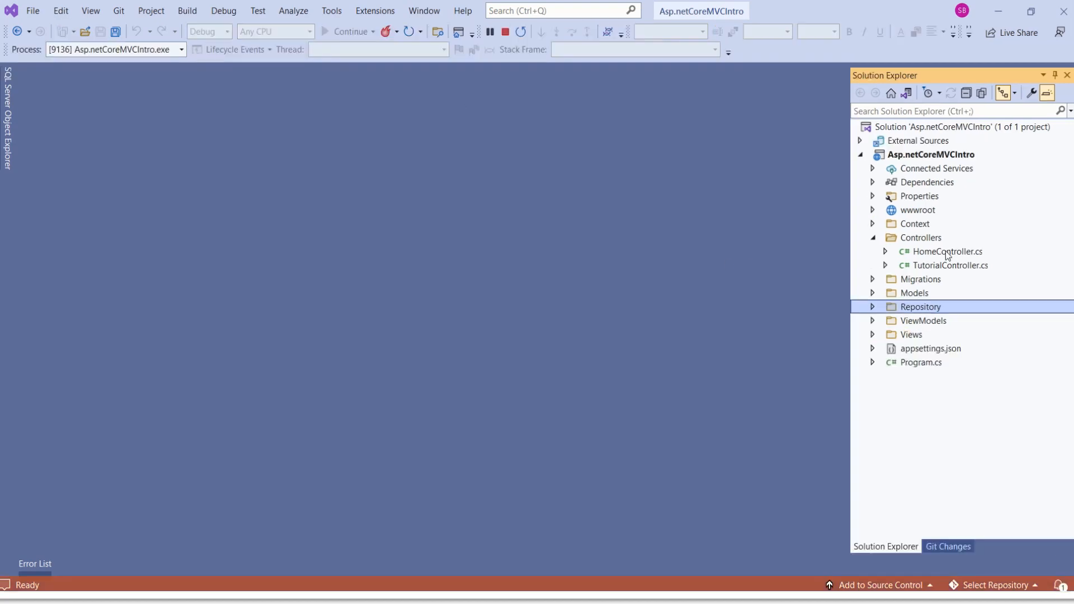
Step: Open HomeController.cs and TutorialController.cs and scroll to the two EditTutorial actions
click(947, 251)
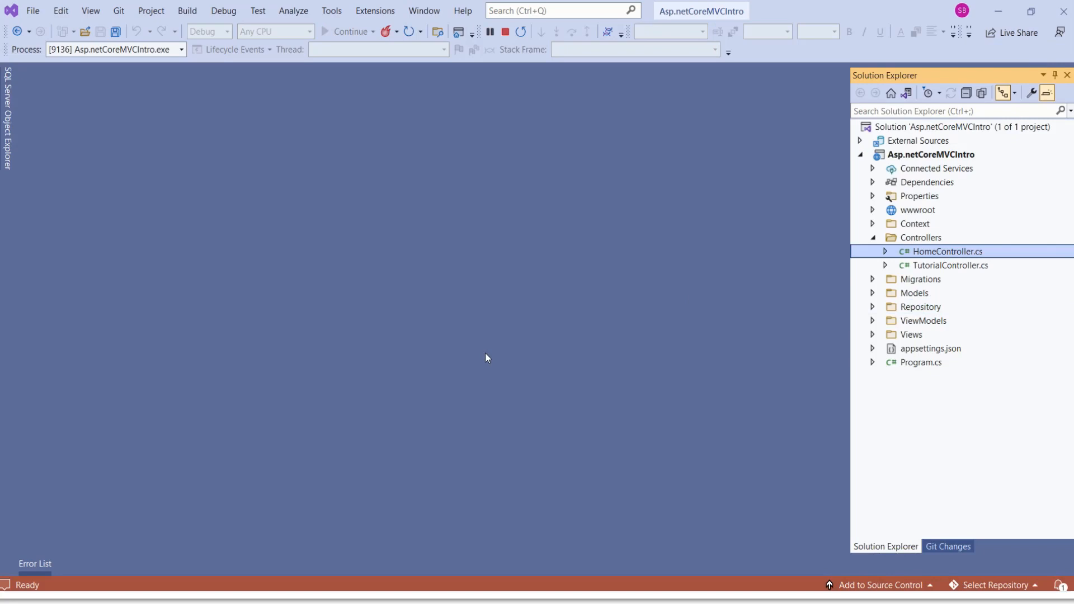
double_click(949, 251)
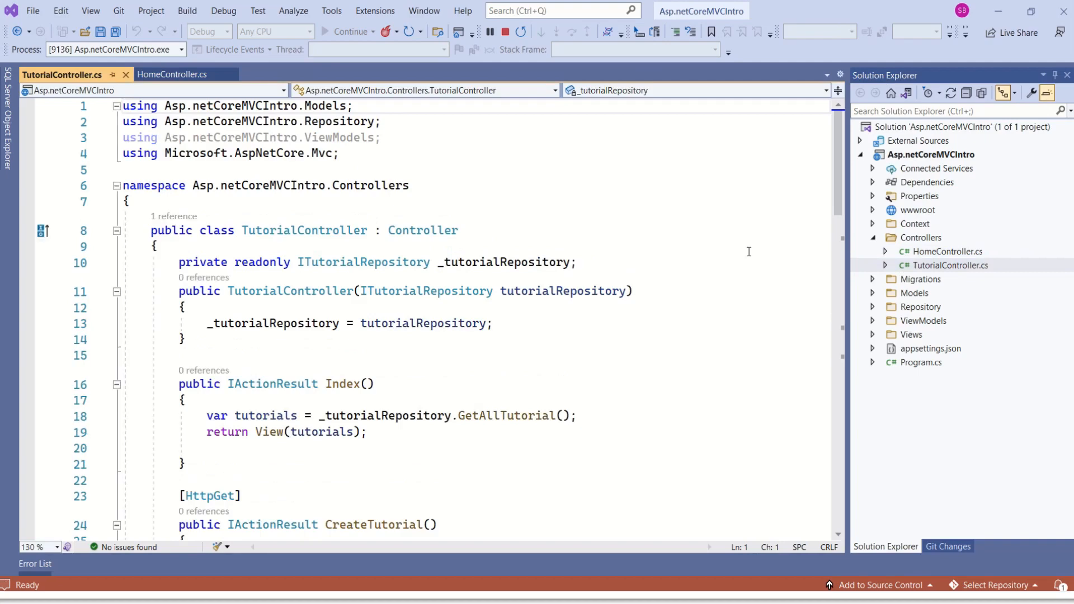
scroll(down, 3)
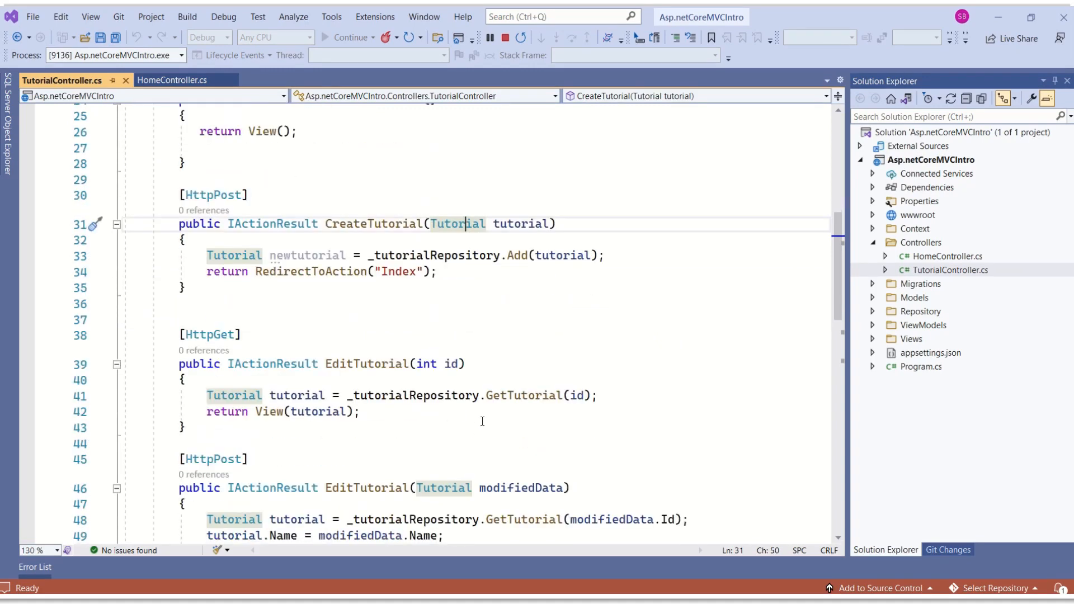
click(366, 363)
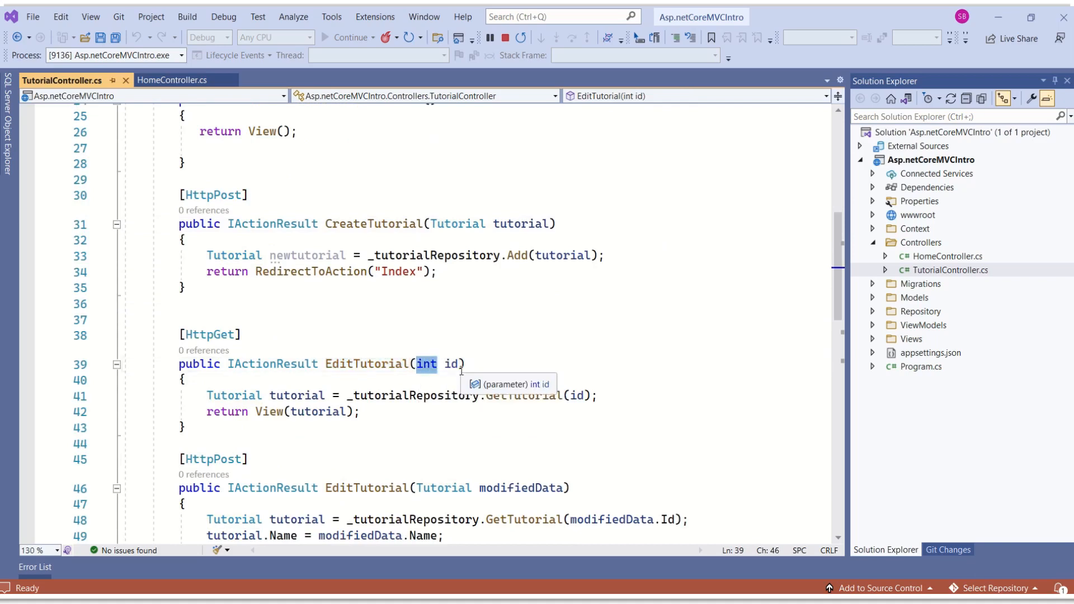
scroll(down, 3)
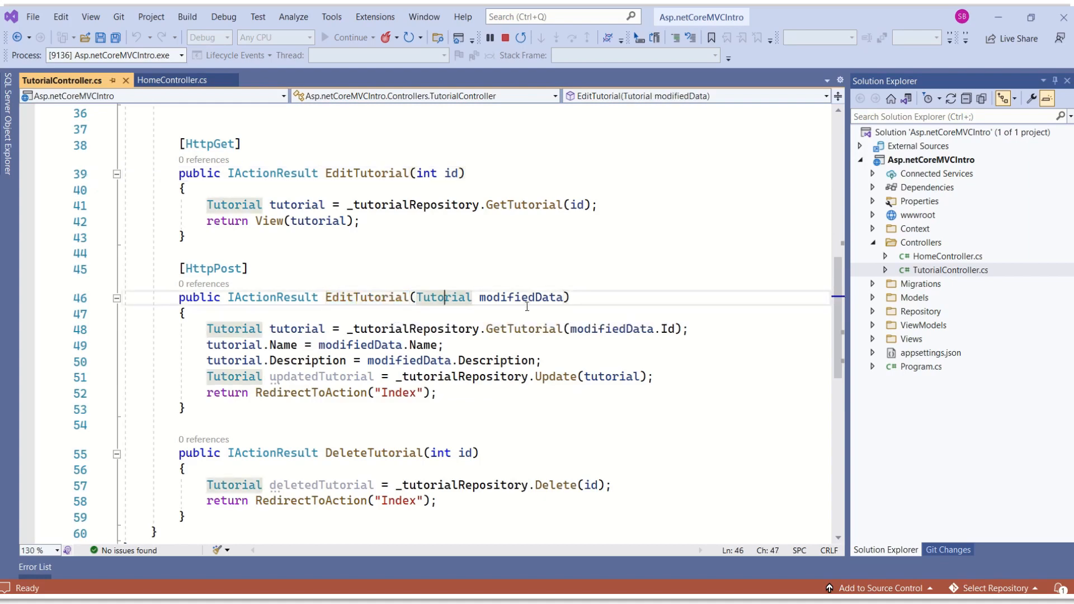
double_click(444, 297)
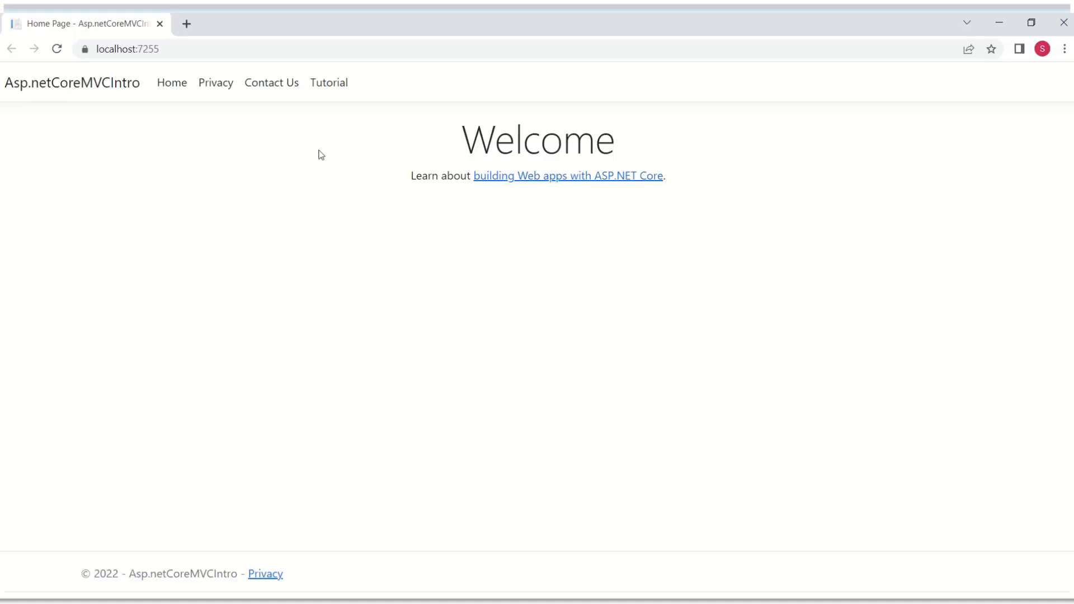
Step: From the Tutorial page, submit a new tutorial with name and description 'Testing Model binding'
click(57, 49)
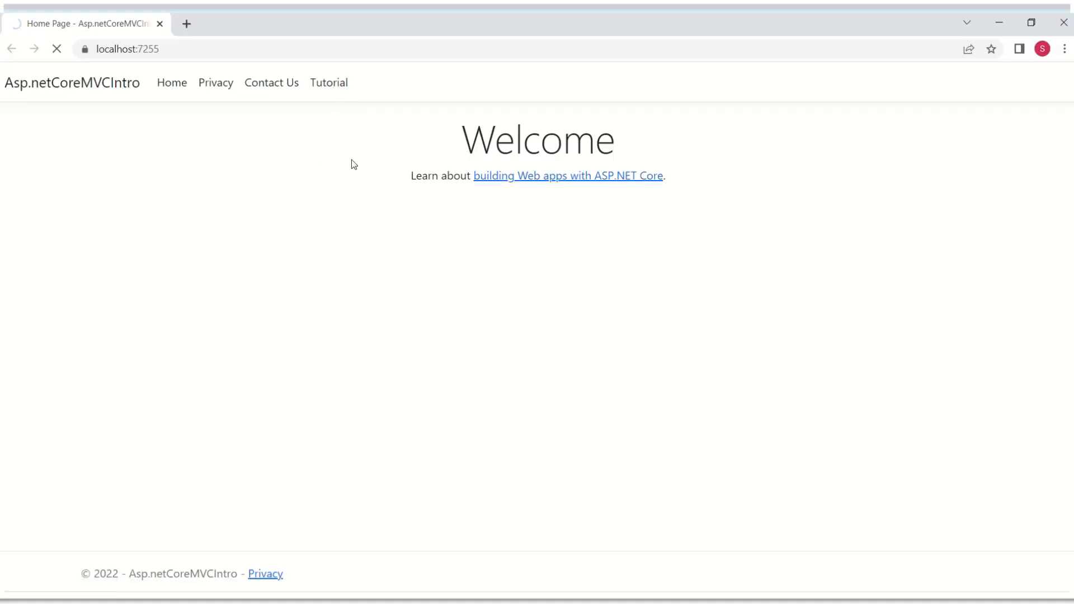
click(329, 83)
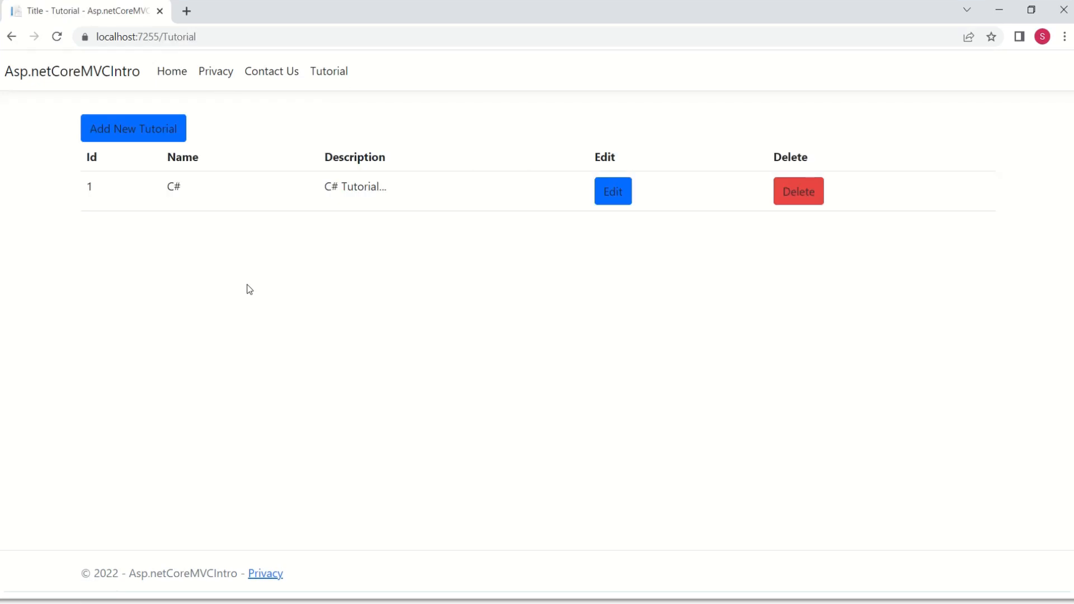
mouse_move(133, 128)
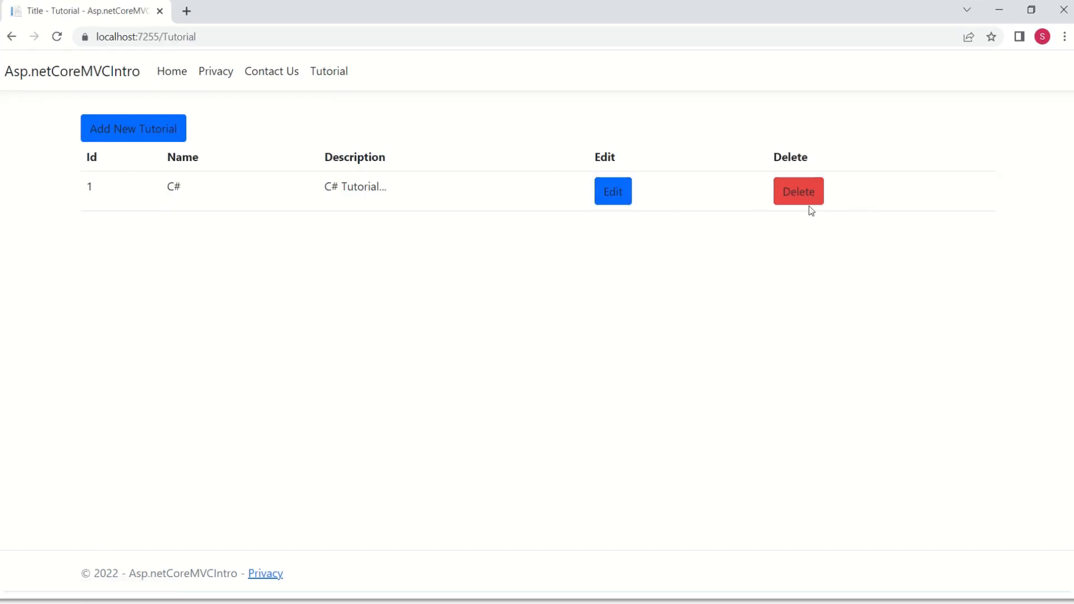
mouse_move(133, 128)
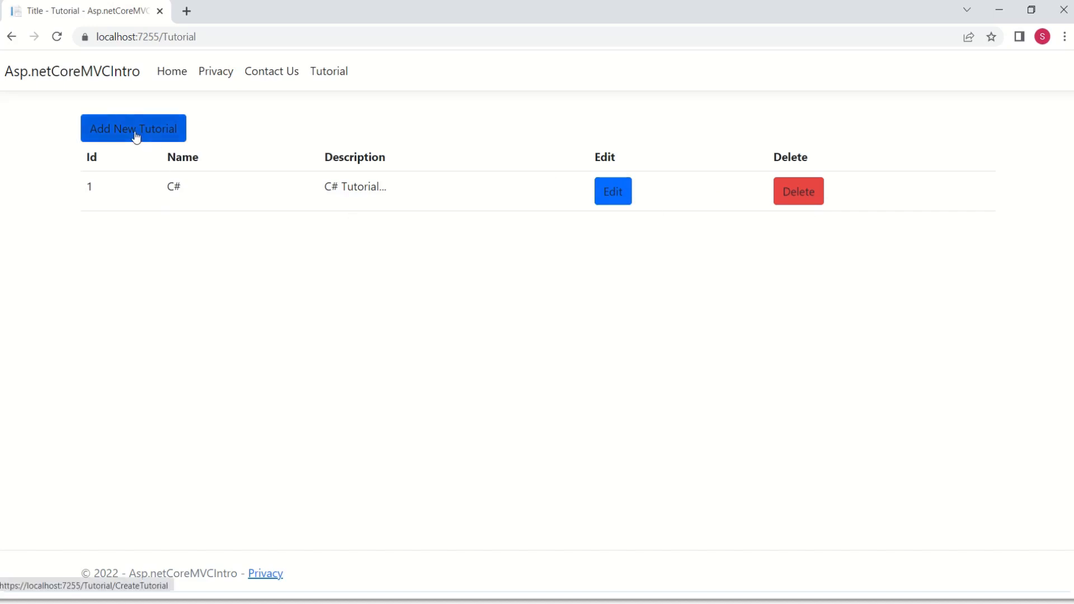
click(133, 128)
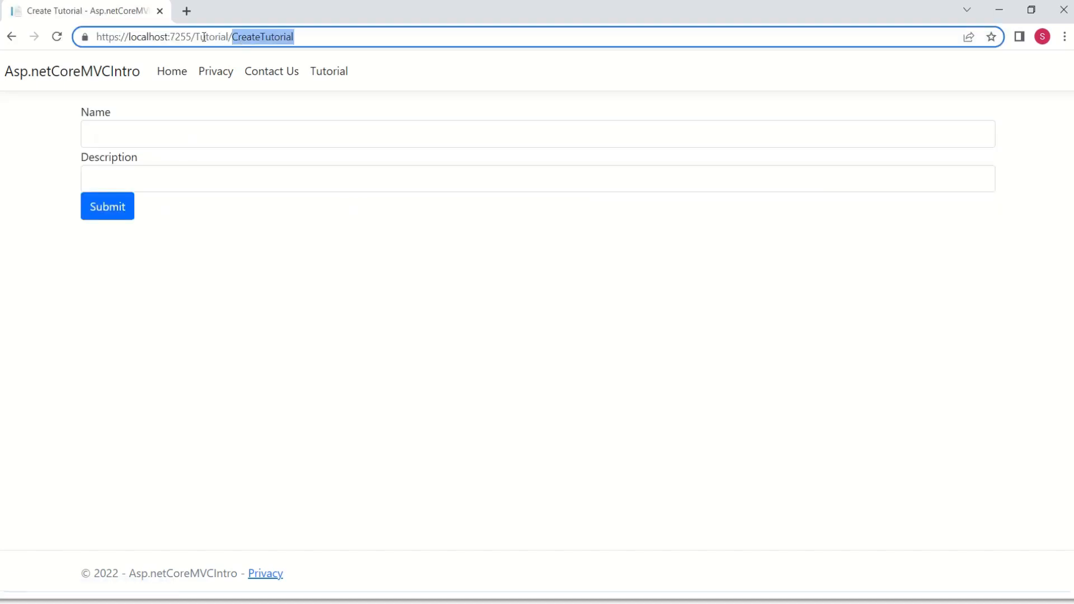
mouse_move(268, 43)
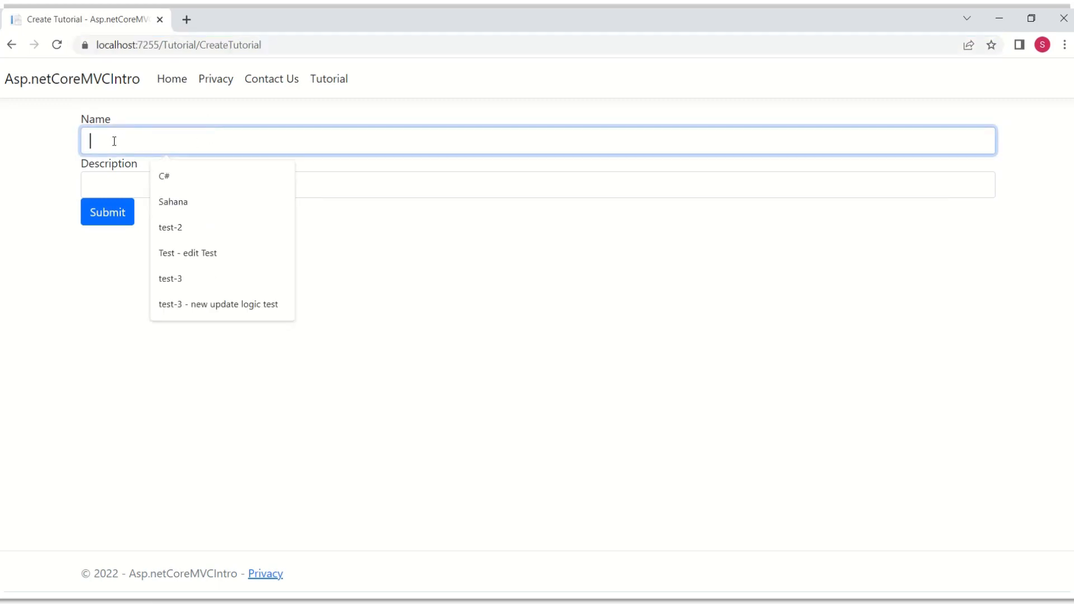
click(409, 305)
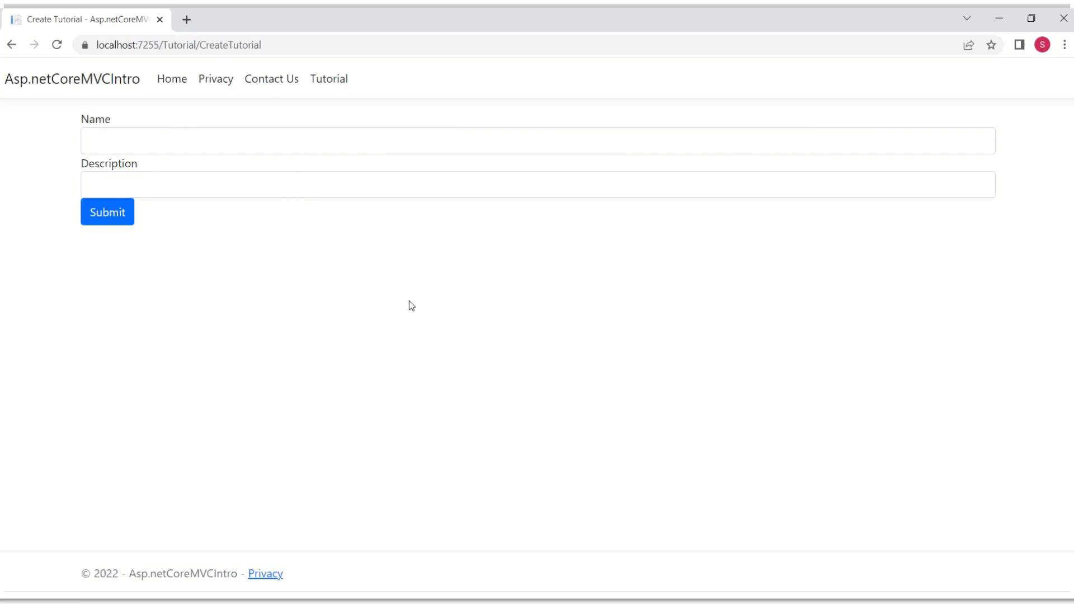
text(Testing Model binding)
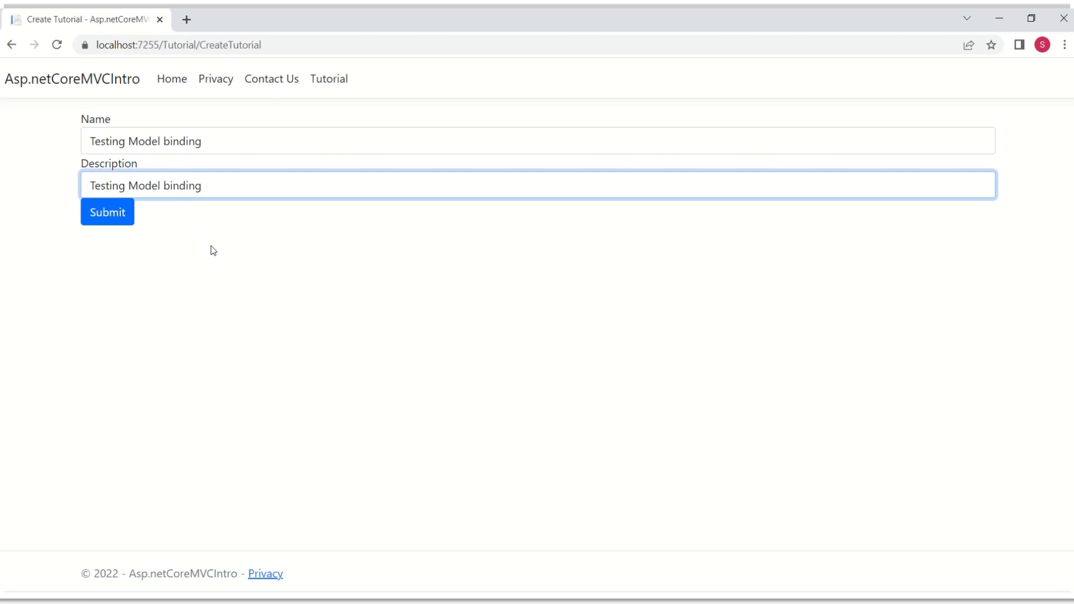
mouse_move(107, 211)
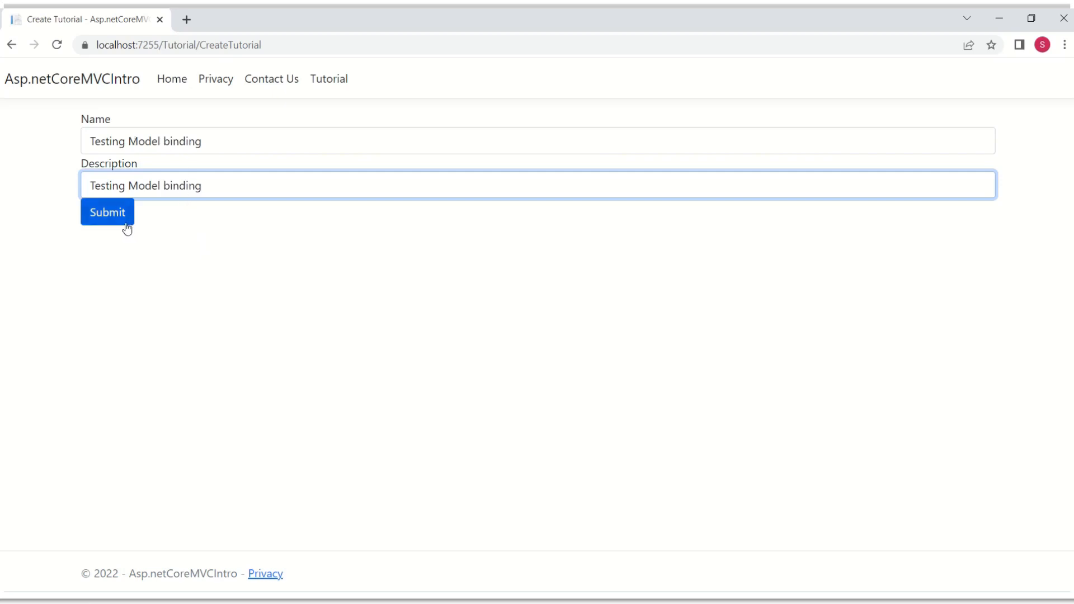
click(107, 211)
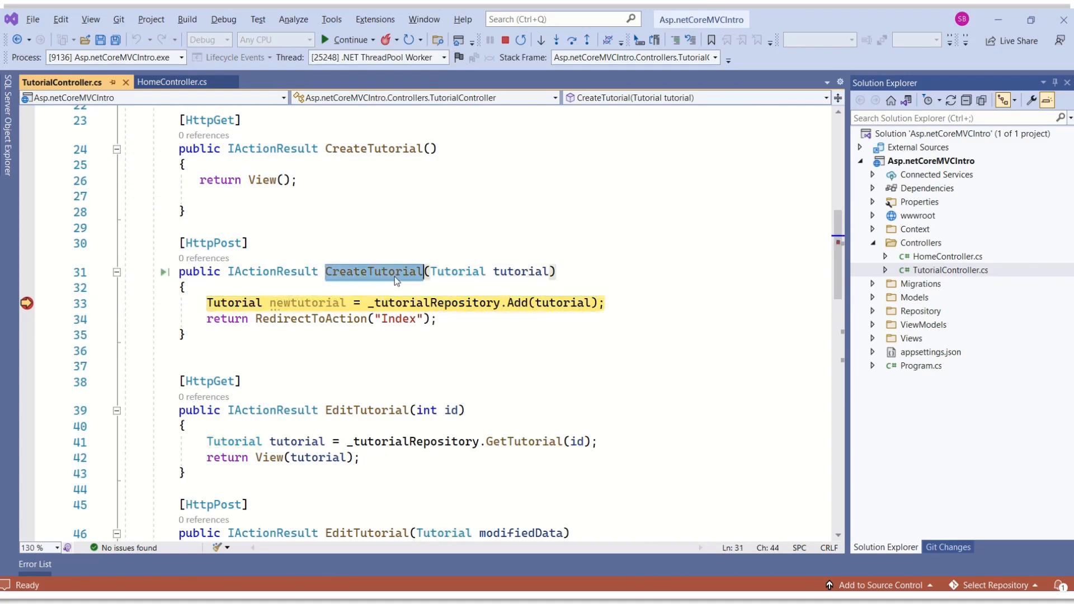
mouse_move(525, 272)
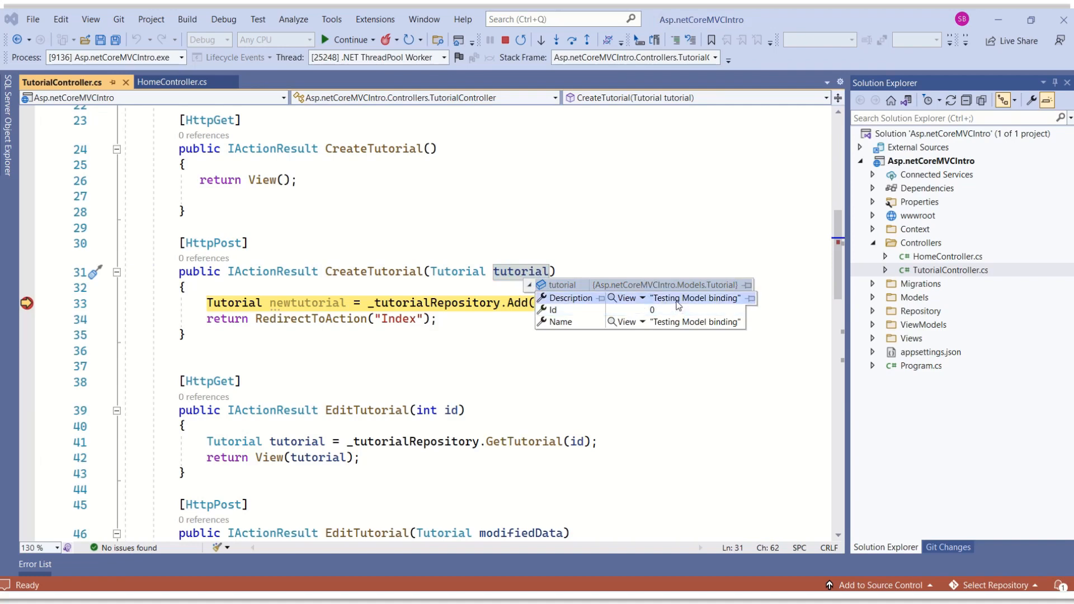
mouse_move(561, 323)
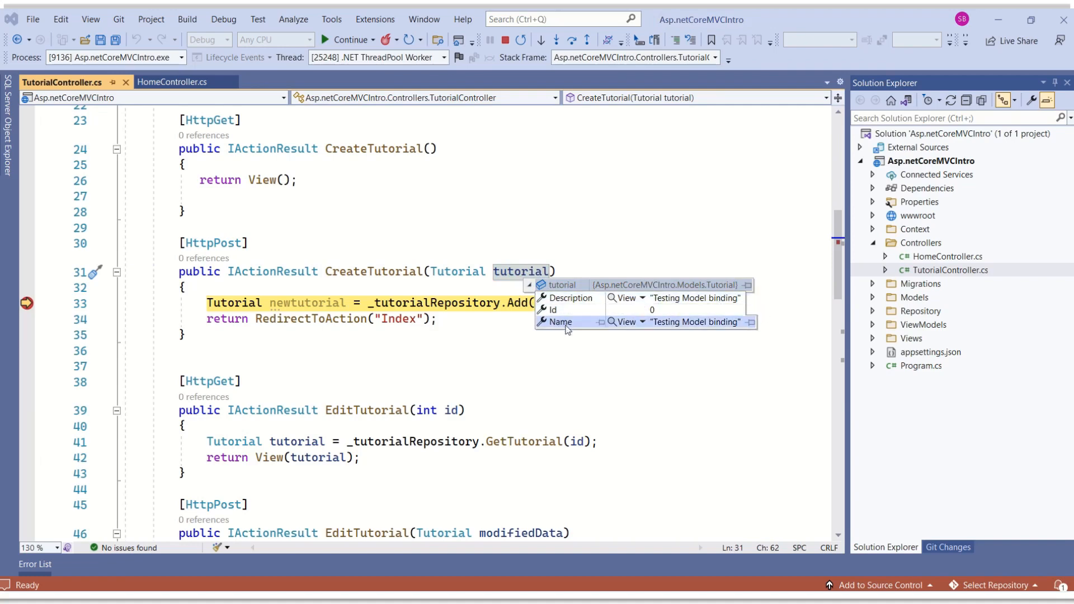
mouse_move(739, 329)
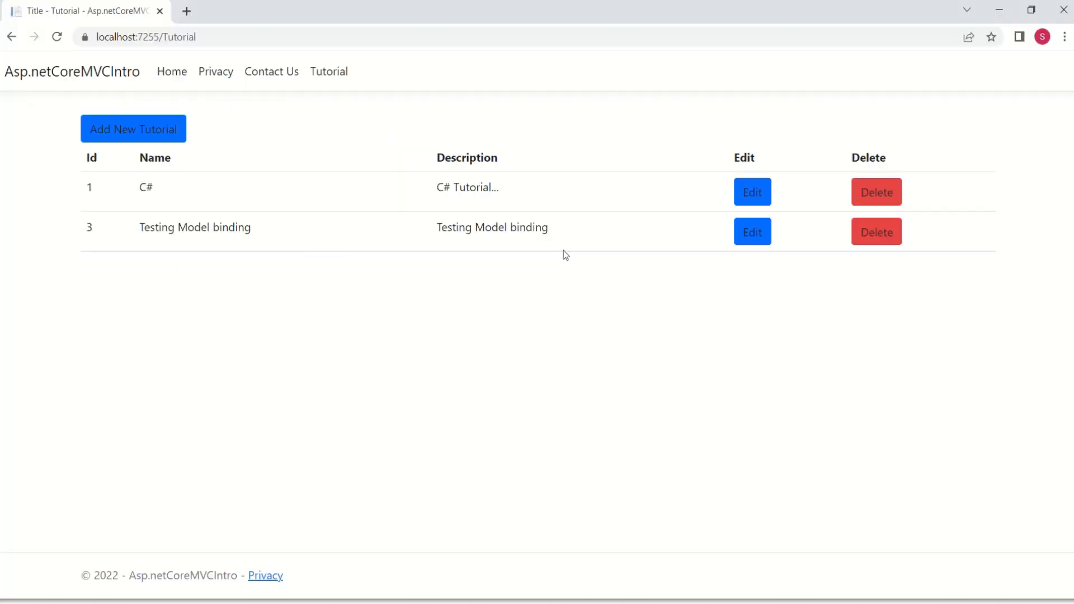
Step: Edit the 'Testing Model binding' tutorial and inspect the EditTutorial/3 route in the address
click(751, 232)
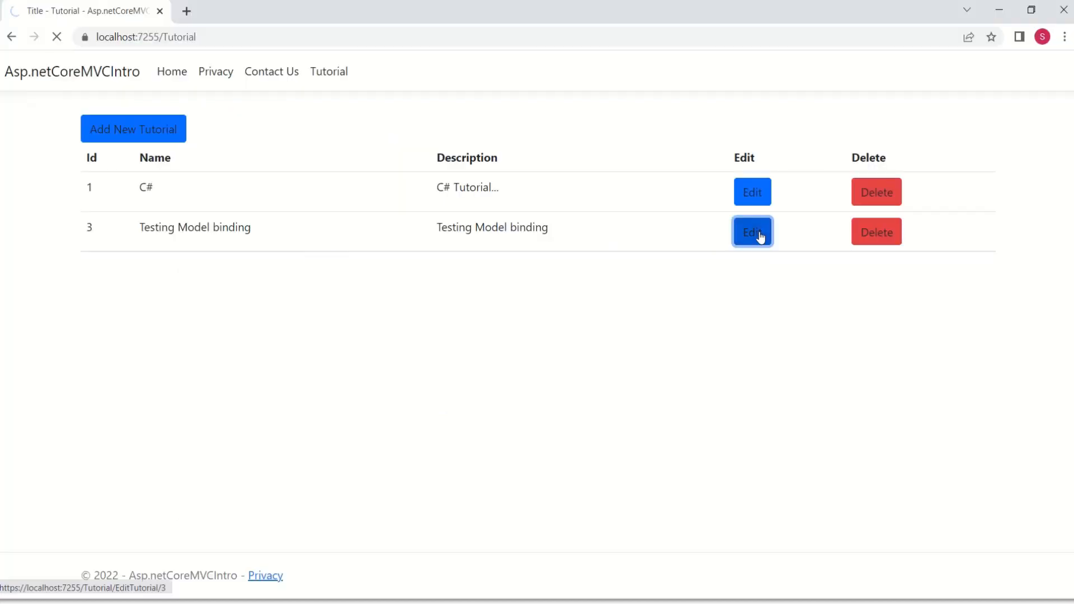
click(751, 231)
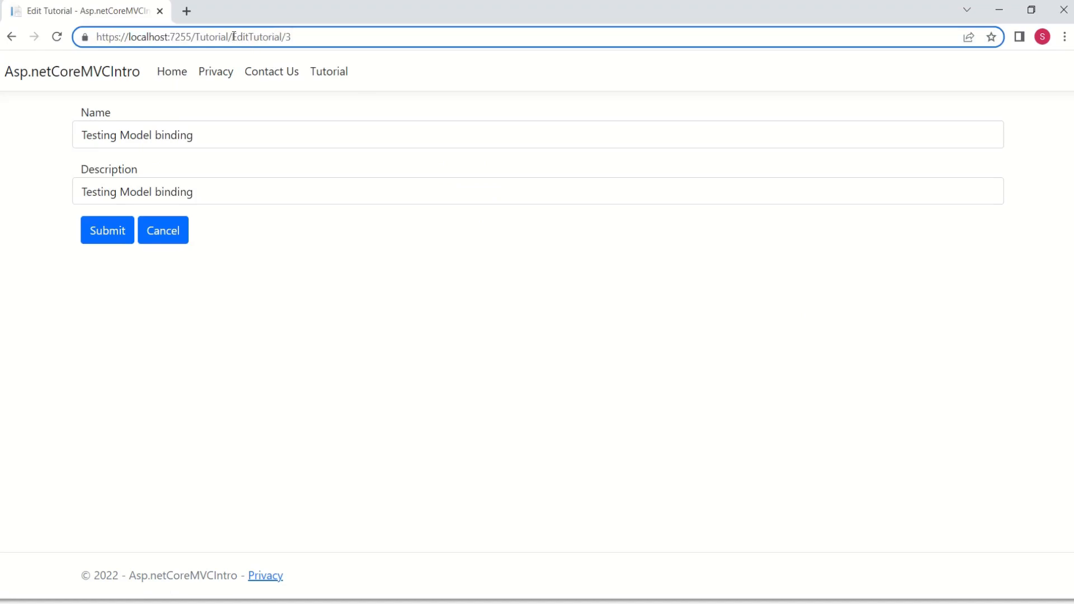
double_click(211, 37)
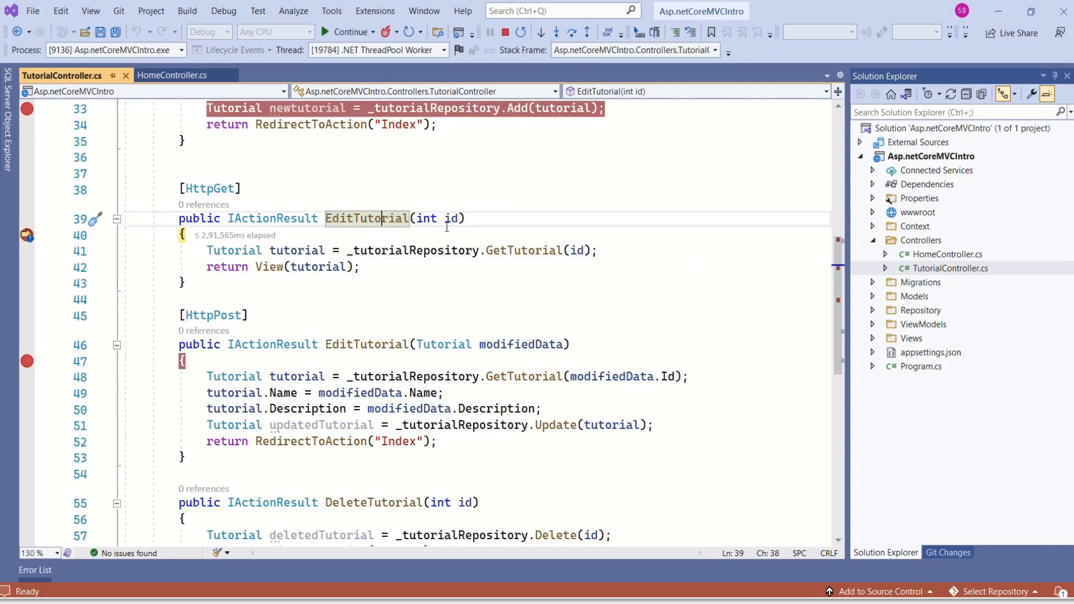
mouse_move(451, 218)
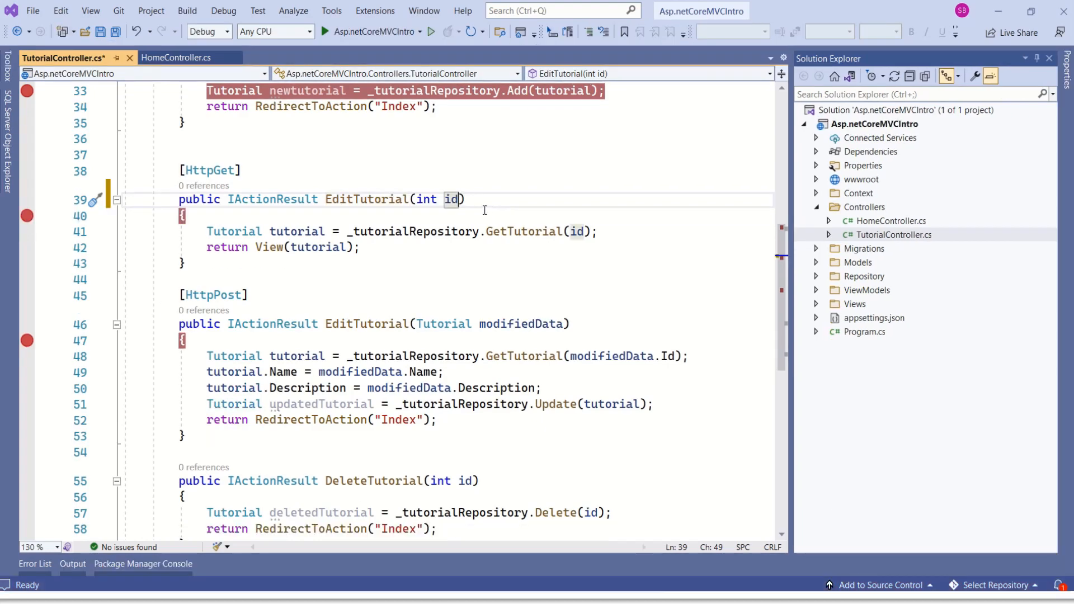
mouse_move(492, 199)
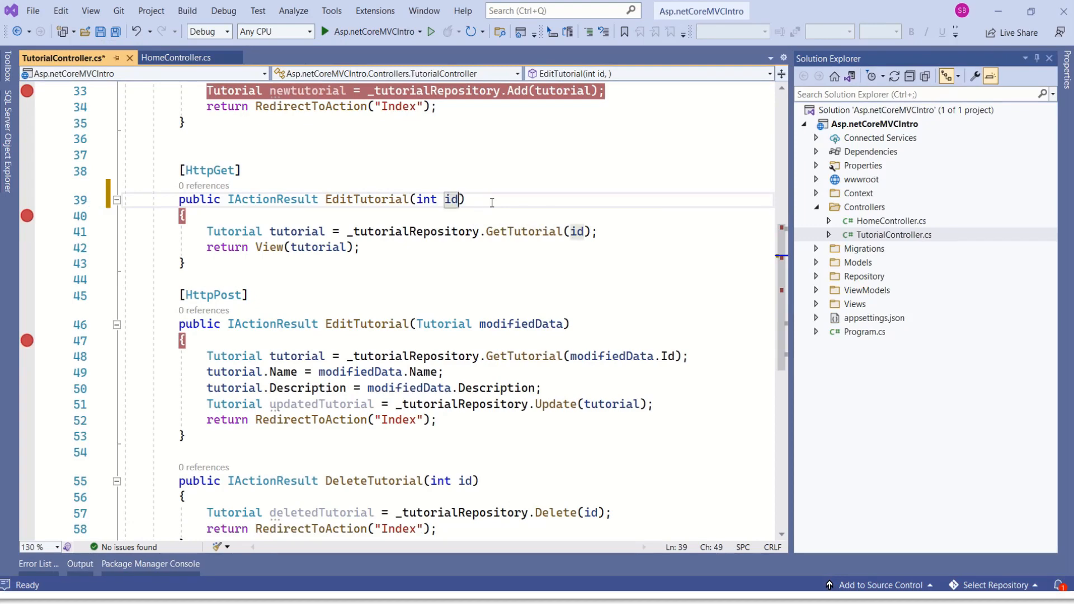
Step: Add ', string querystringData' after int id in the HttpGet EditTutorial signature
text(, string querystringData)
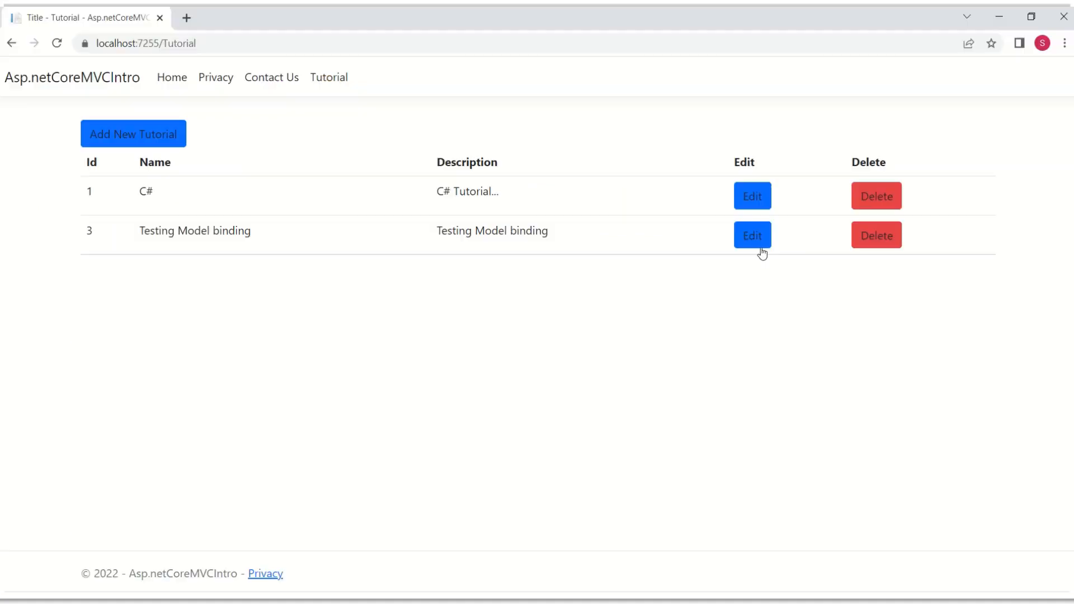
Step: Click Edit on tutorial 3 to hit the EditTutorial breakpoint
click(751, 235)
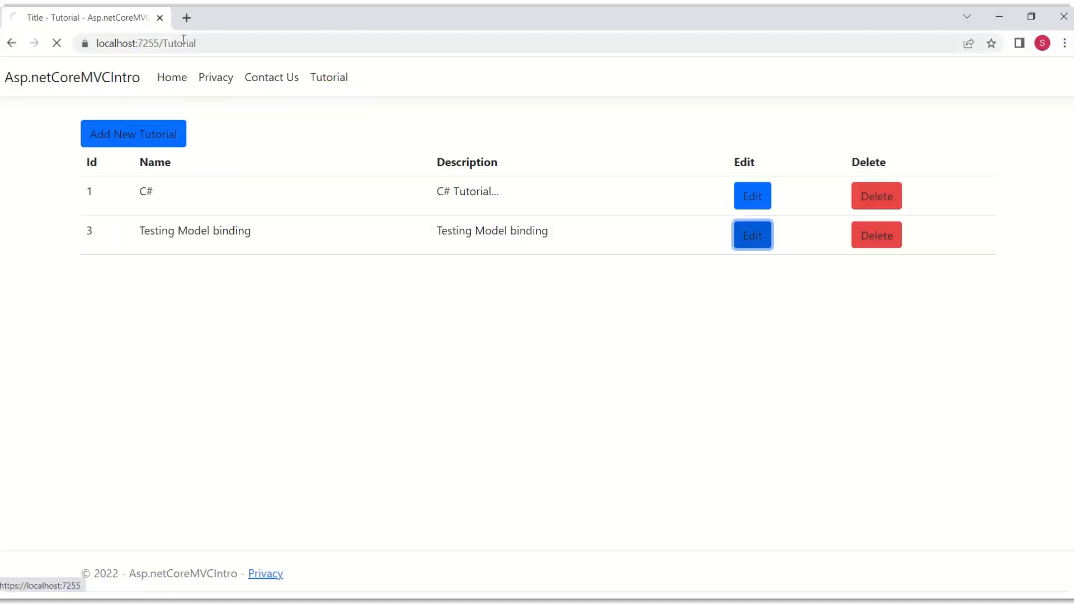
click(751, 235)
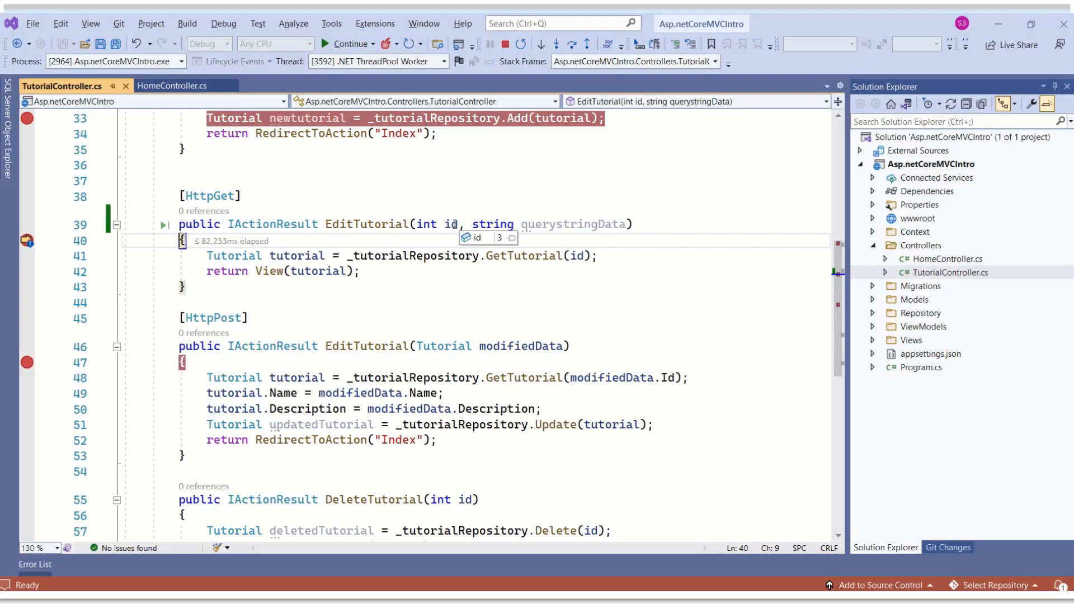
mouse_move(579, 224)
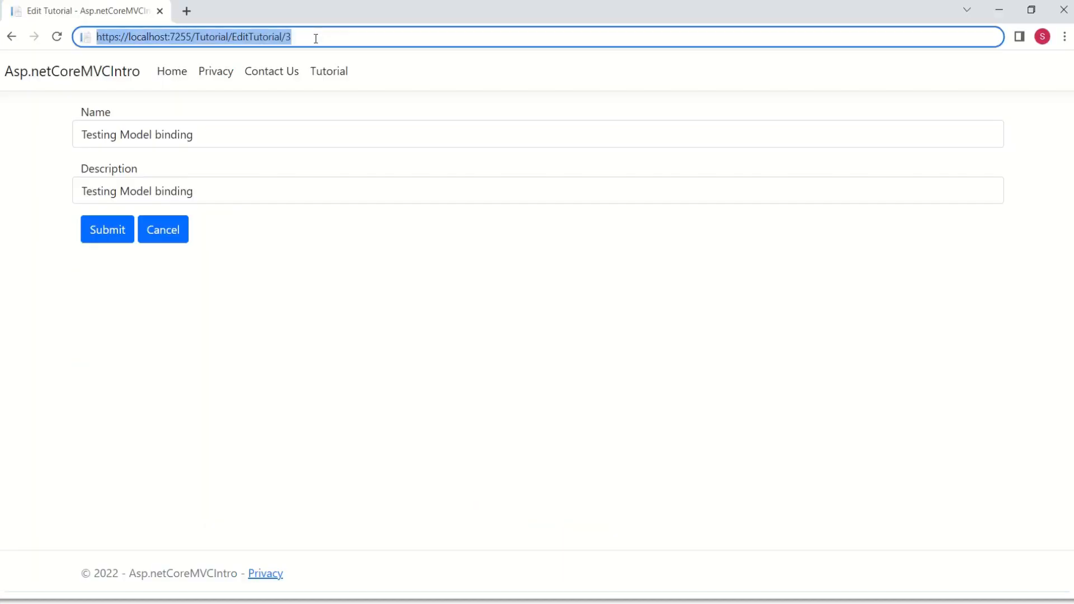
Step: Append ?querystringData="I am query string data" to the EditTutorial/3 address and reload
text(?querystringData="I am query string data")
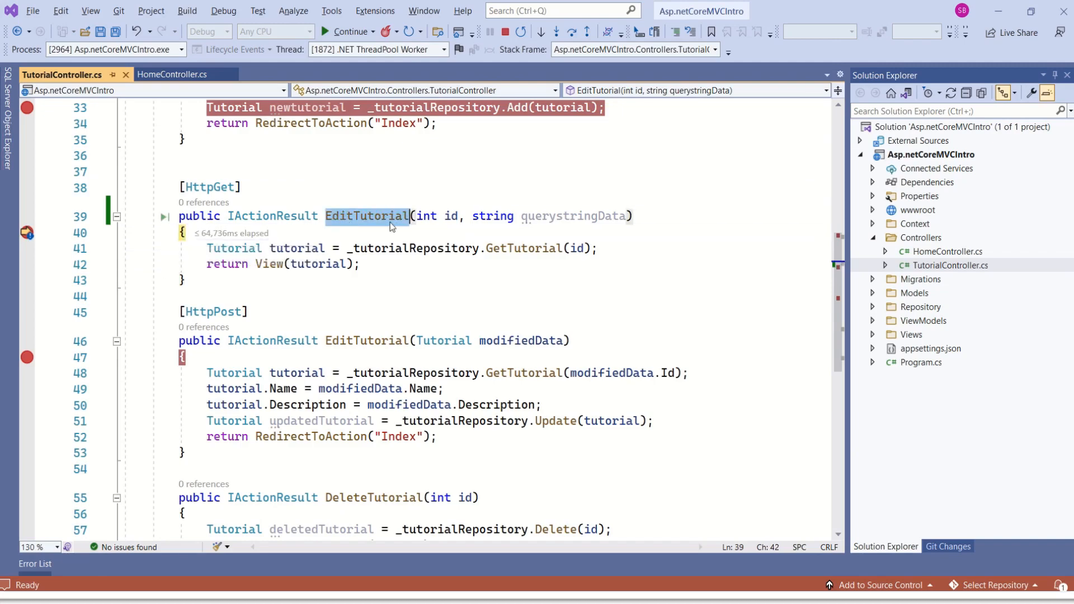
mouse_move(574, 216)
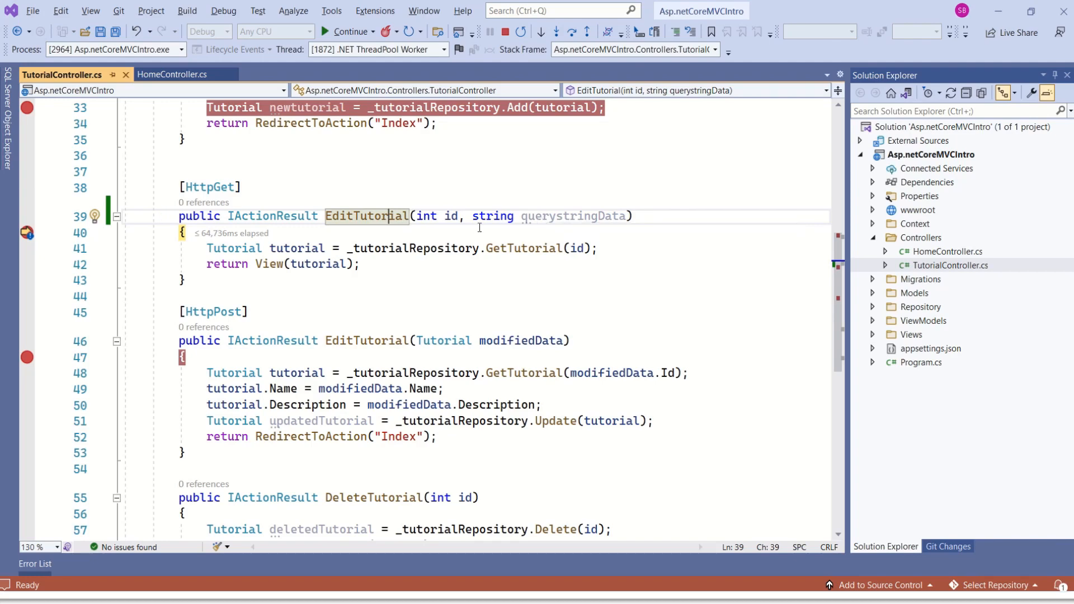
mouse_move(450, 216)
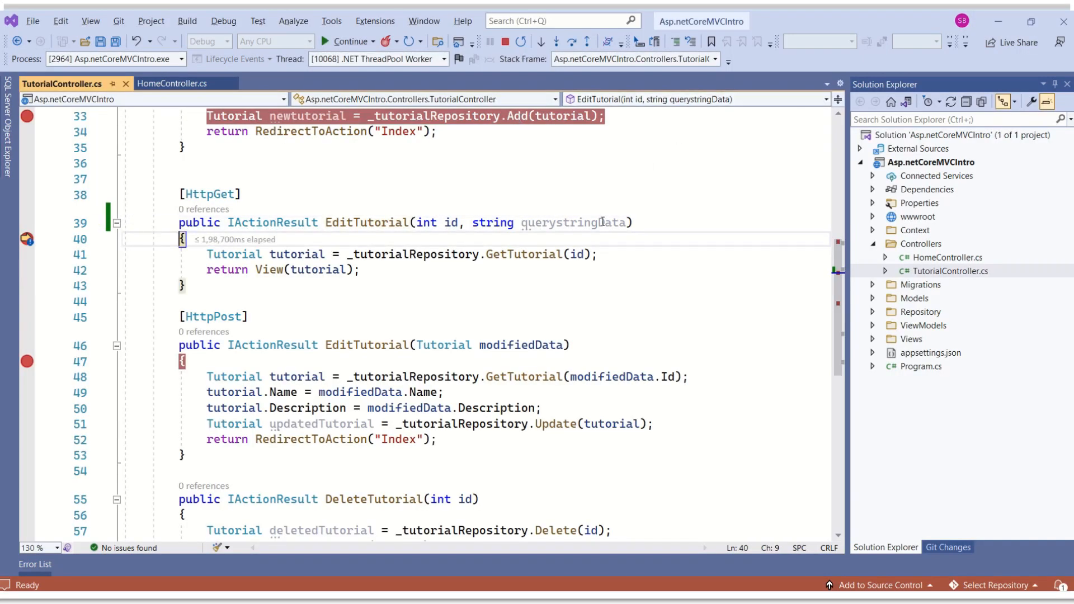
mouse_move(573, 223)
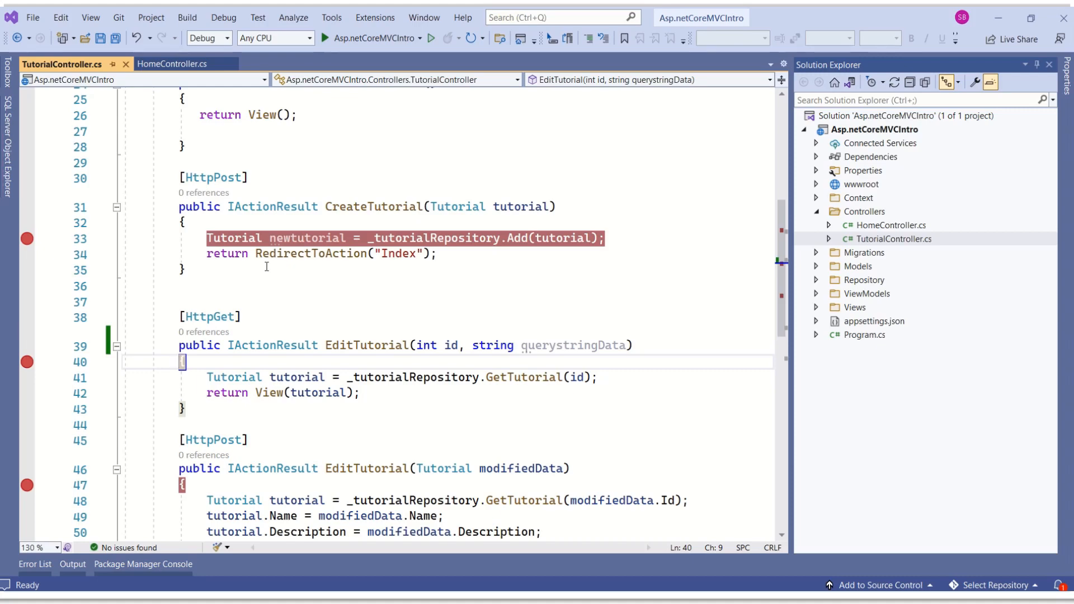
mouse_move(574, 342)
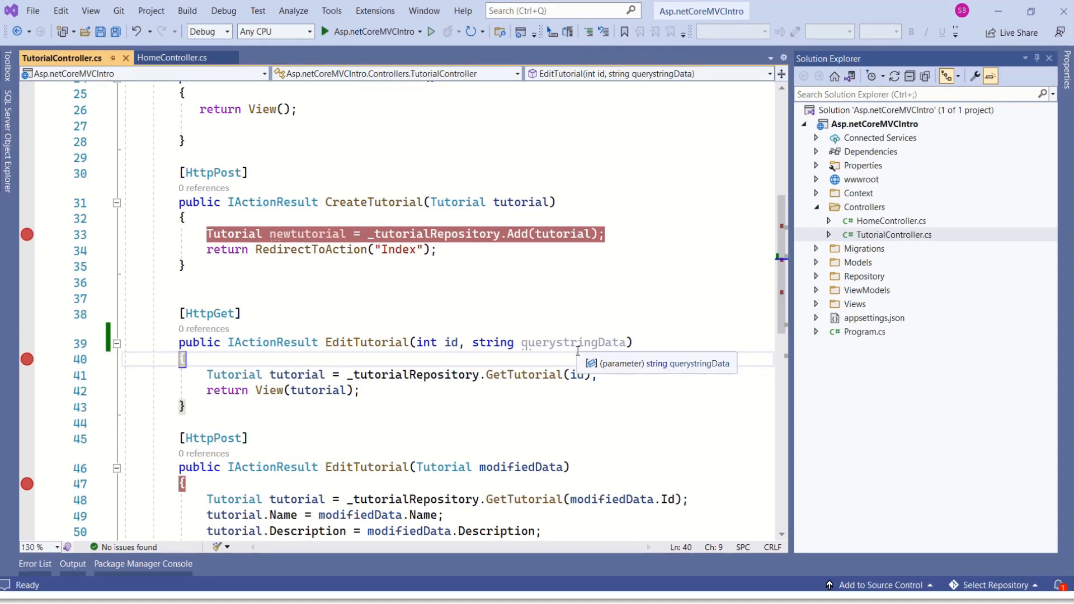